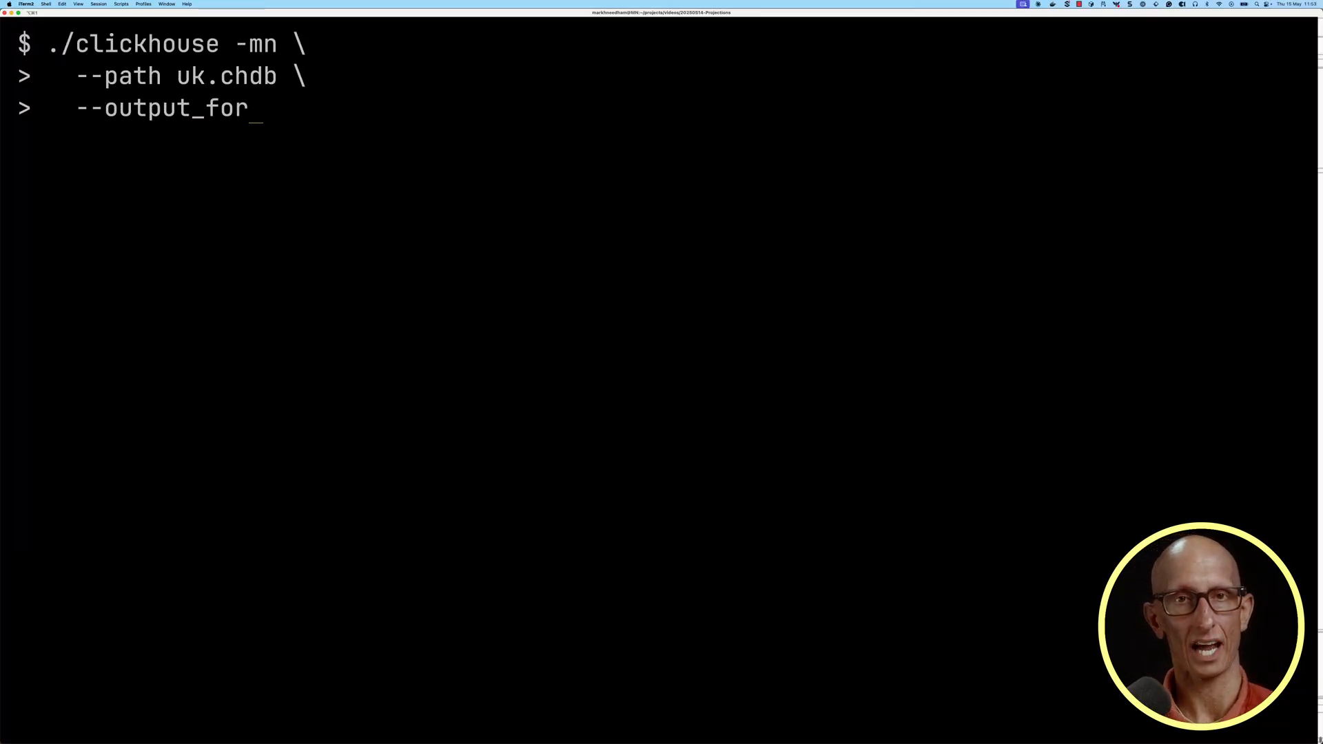
Start ./clickhouse on uk.chdb and request SHOW CREATE TABLE for uk.uk_price_paid
{"action": "key", "text": "Return"}
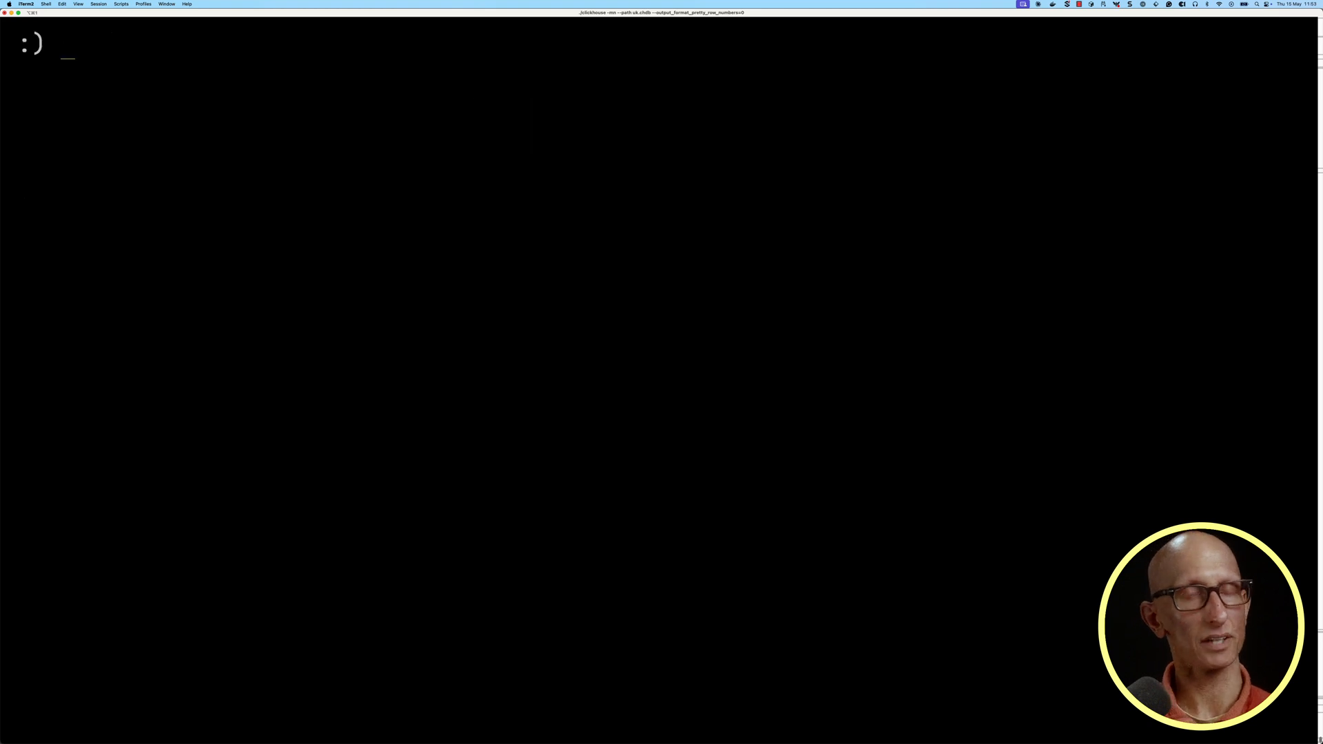
{"action": "type", "text": "SHOW CREATE TABLE uk.uk_price_p"}
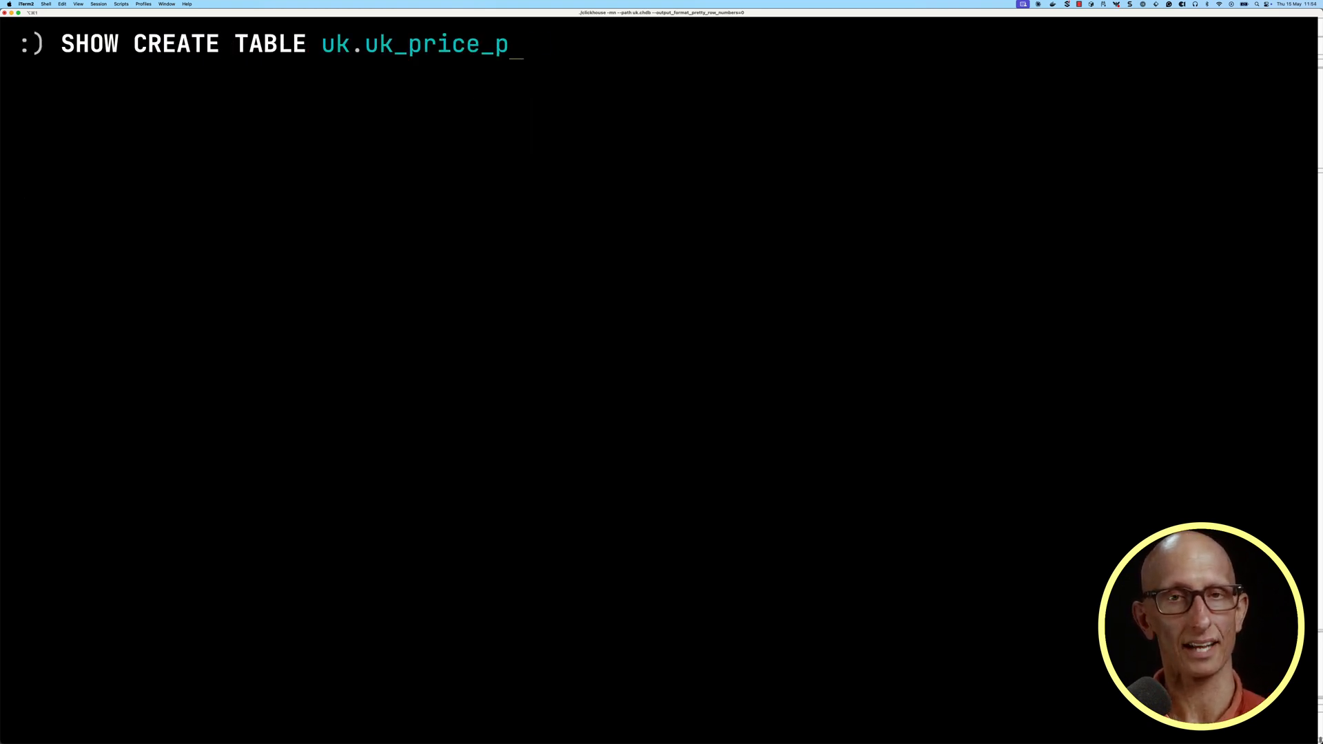
{"action": "key", "text": "enter"}
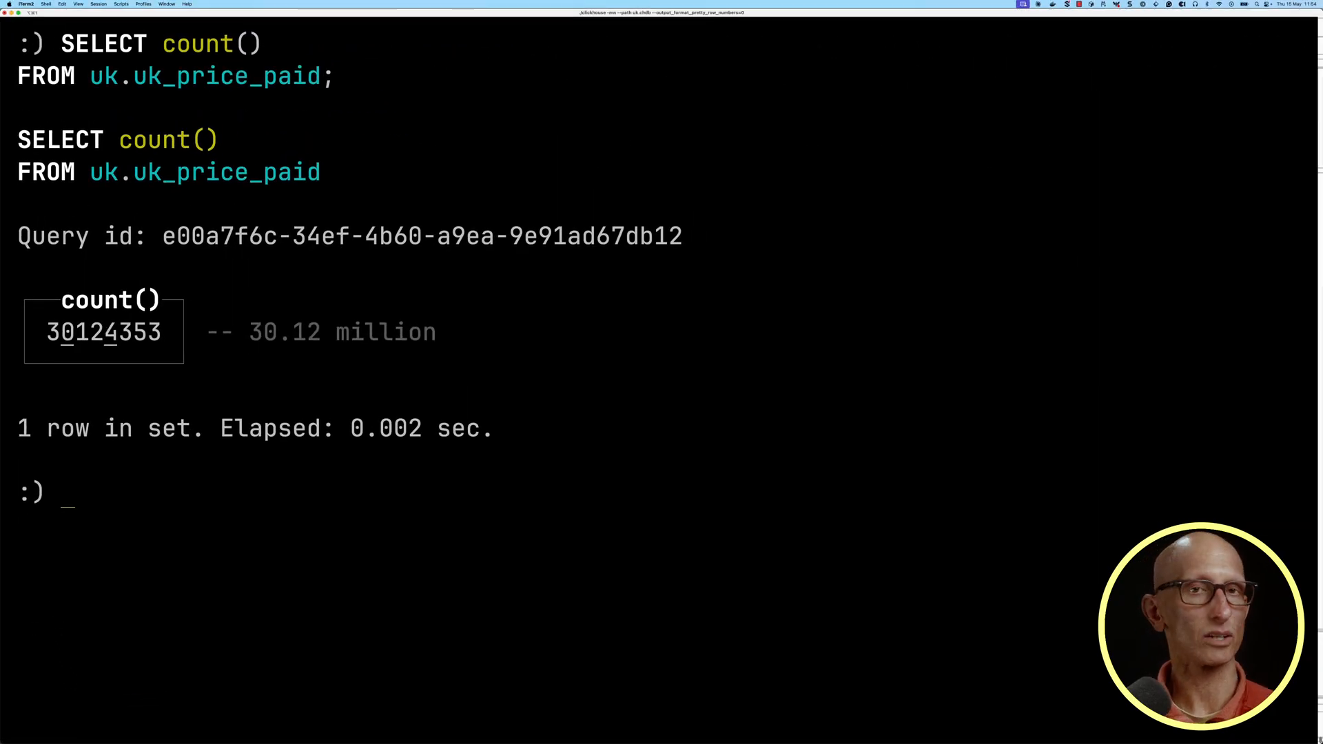
Rank counties by average price (Greater London top), then begin a CREATE TABLE statement
{"action": "type", "text": "SELECT county, av"}
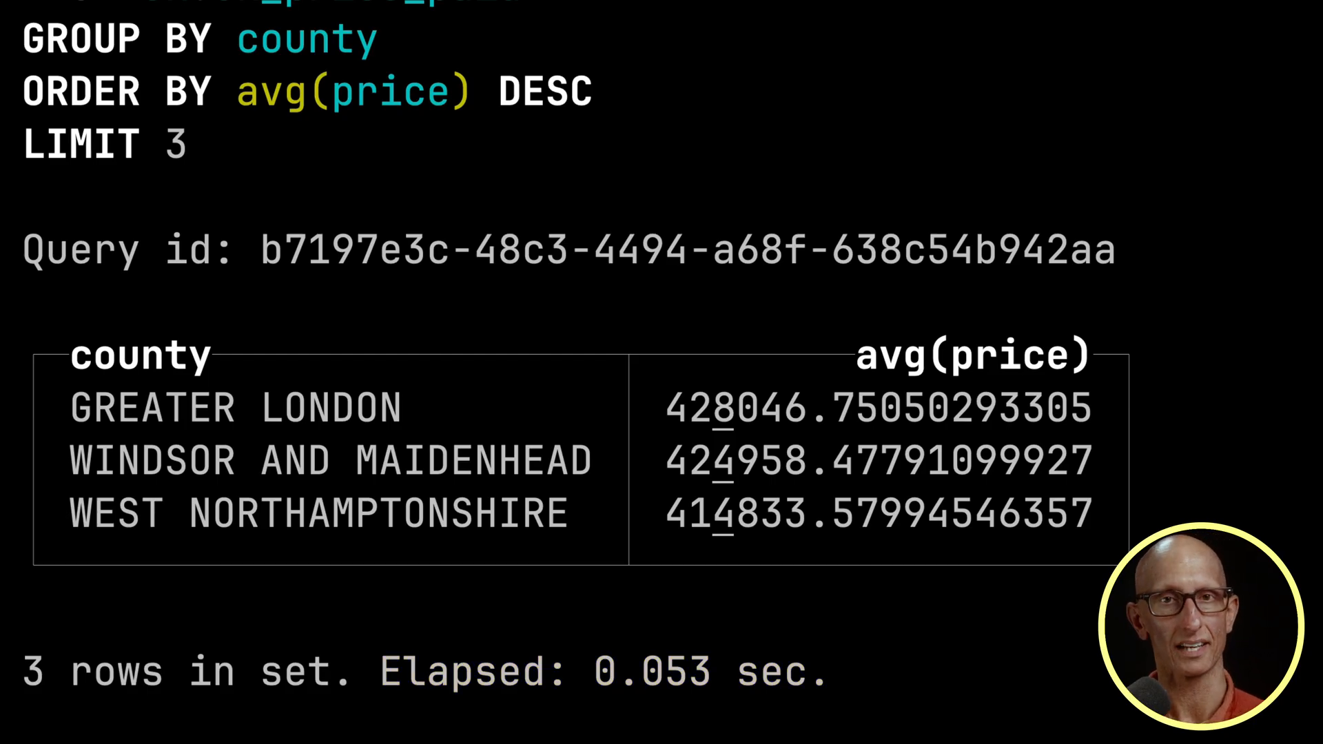
{"action": "type", "text": "CREATE TABL"}
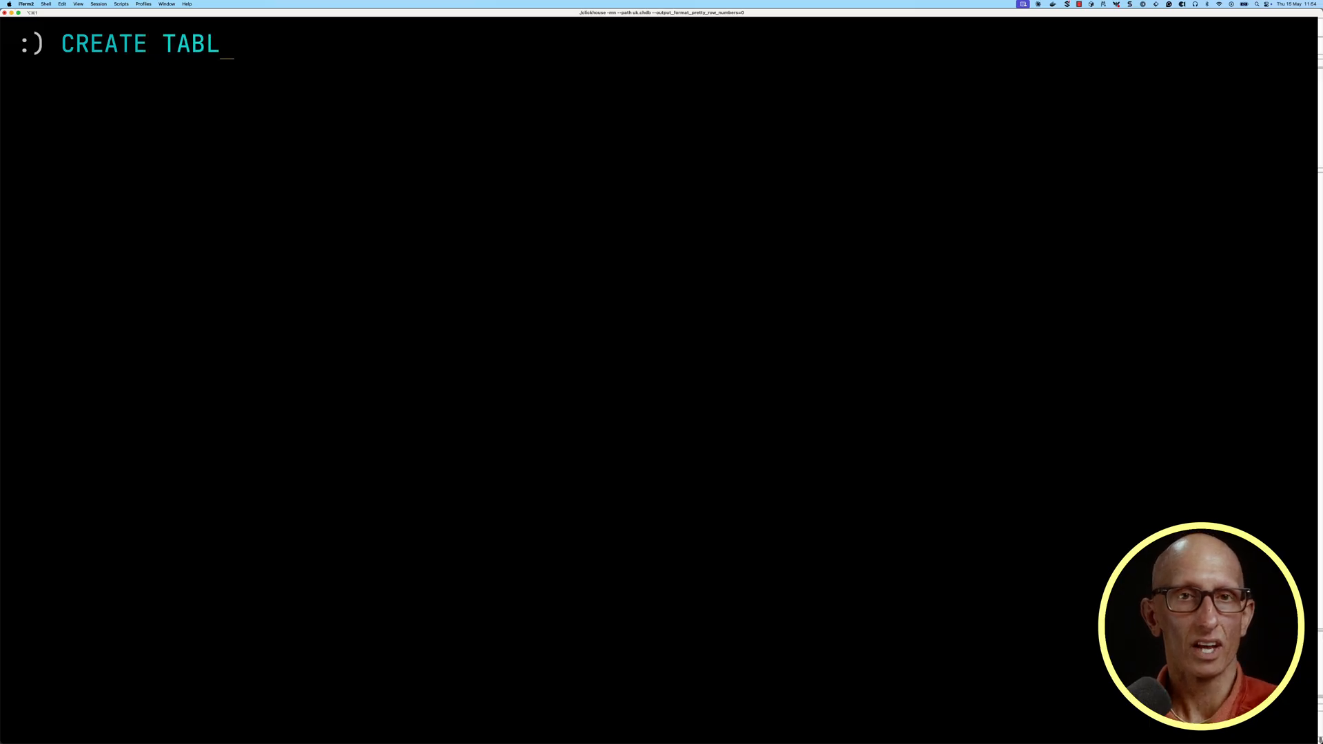
Create uk.uk_price_paid_with_projections AS uk.uk_price_paid
{"action": "type", "text": "E uk.uk_price_paid_w"}
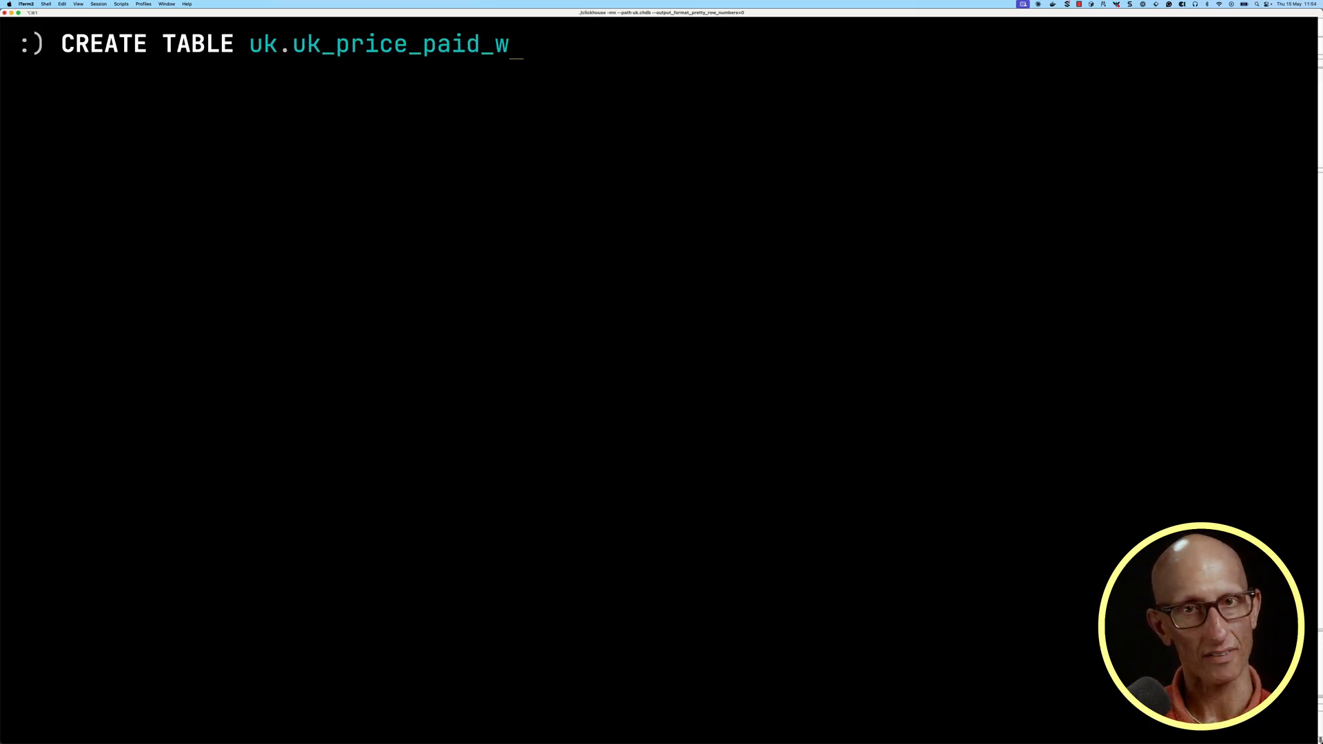
{"action": "type", "text": "ith_projections AS uk"}
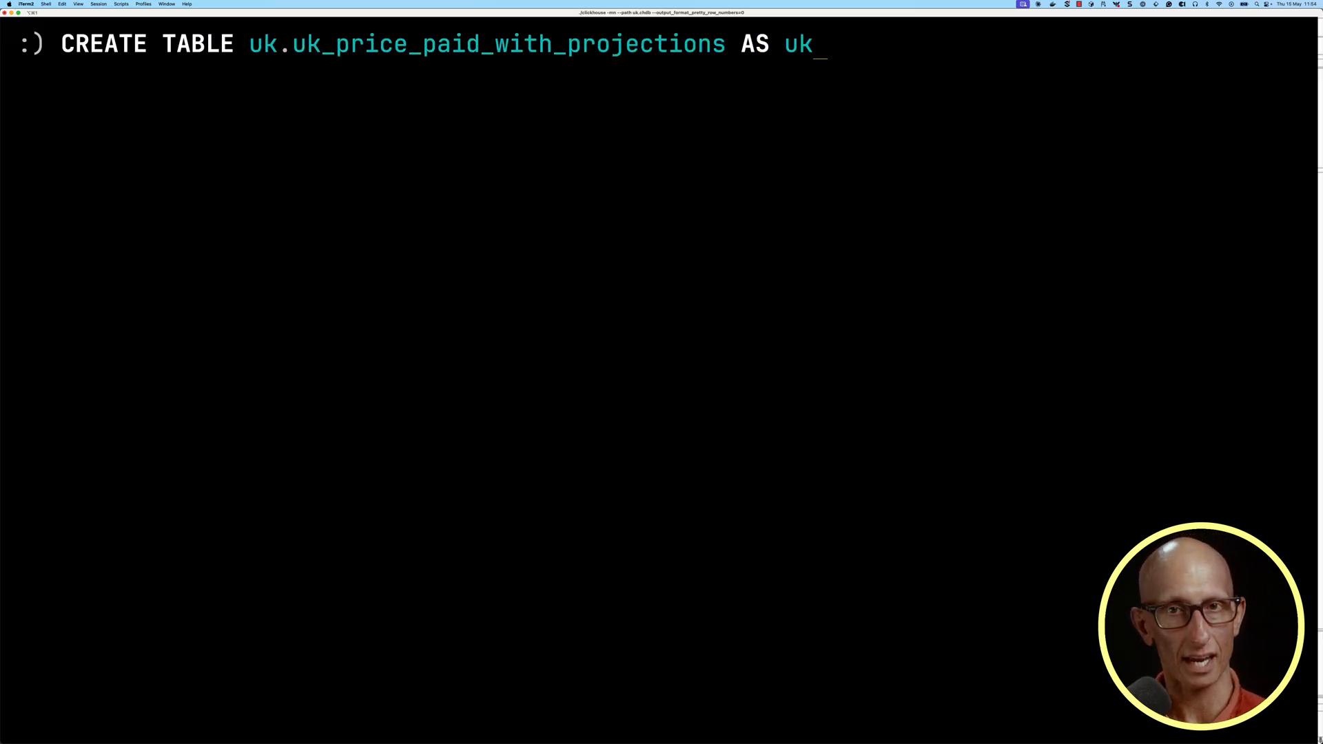
{"action": "key", "text": "Return"}
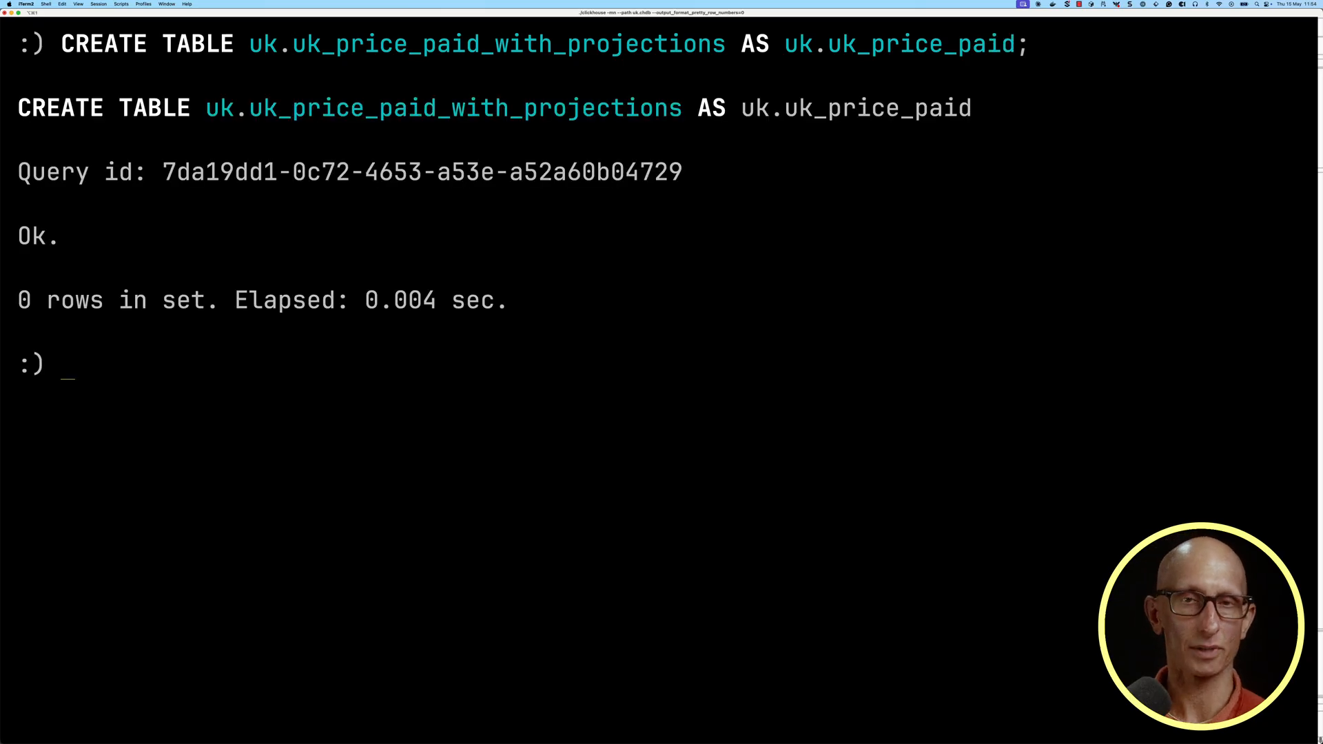
Insert all 30.12 million rows from uk.uk_price_paid into the new table
{"action": "type", "text": "INSERT INTO uk.uk_price_pai"}
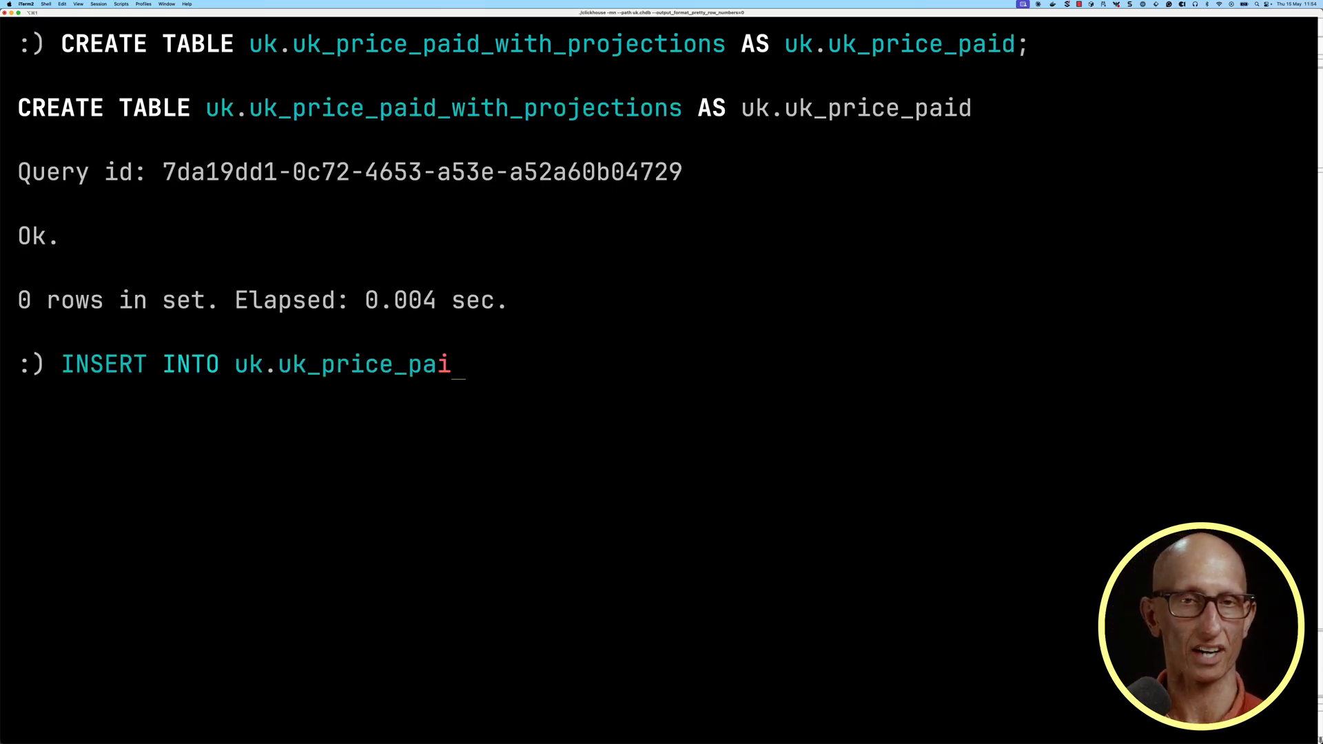
{"action": "type", "text": "d_with_projections"}
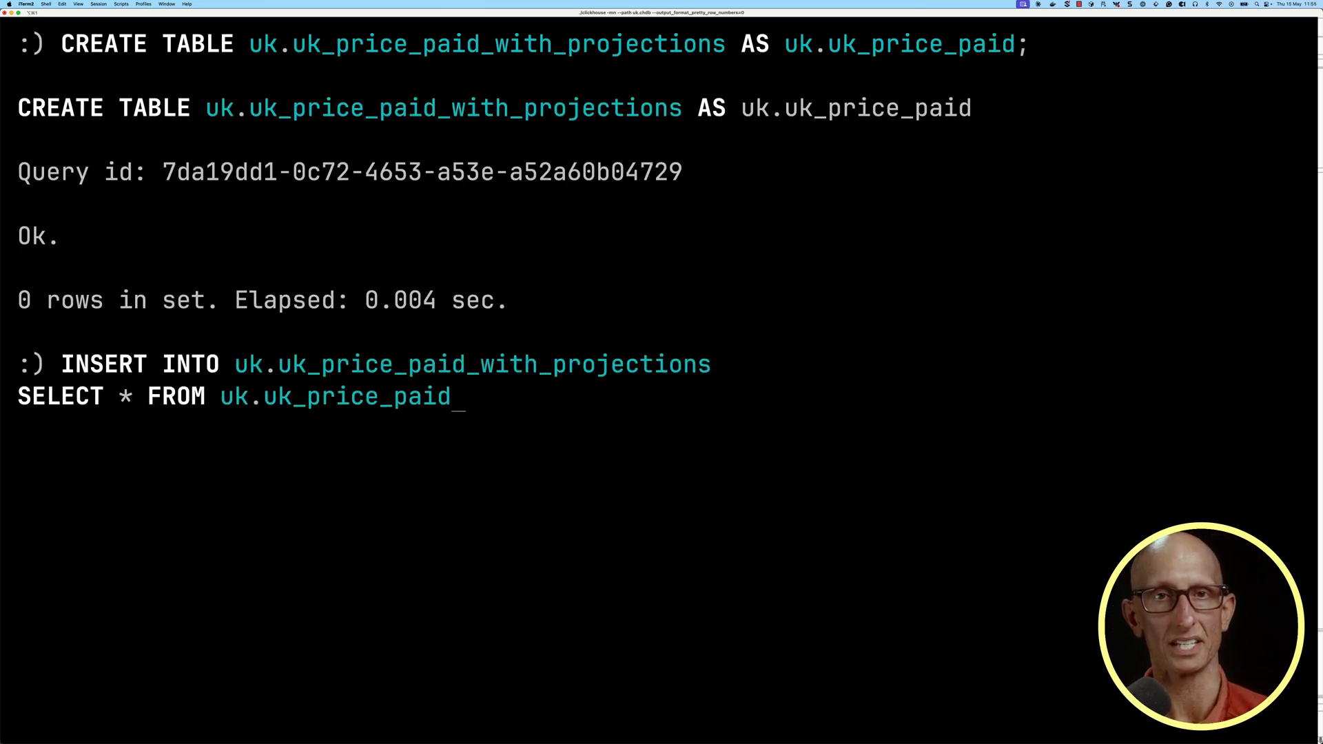
{"action": "type", "text": ";"}
{"action": "key", "text": "enter"}
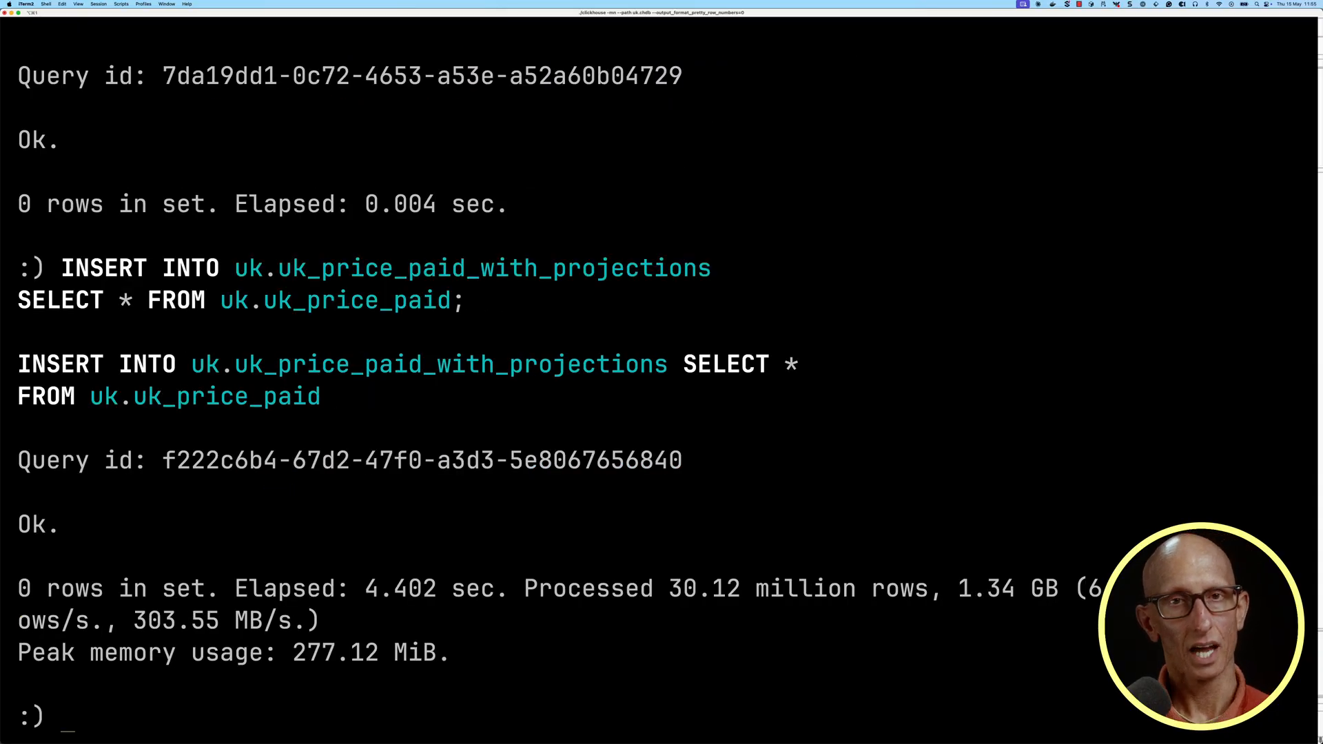
Add projection prj_gby_county selecting county, avg(price) GROUP BY county to the copied table
{"action": "type", "text": "ALTER TABLE"}
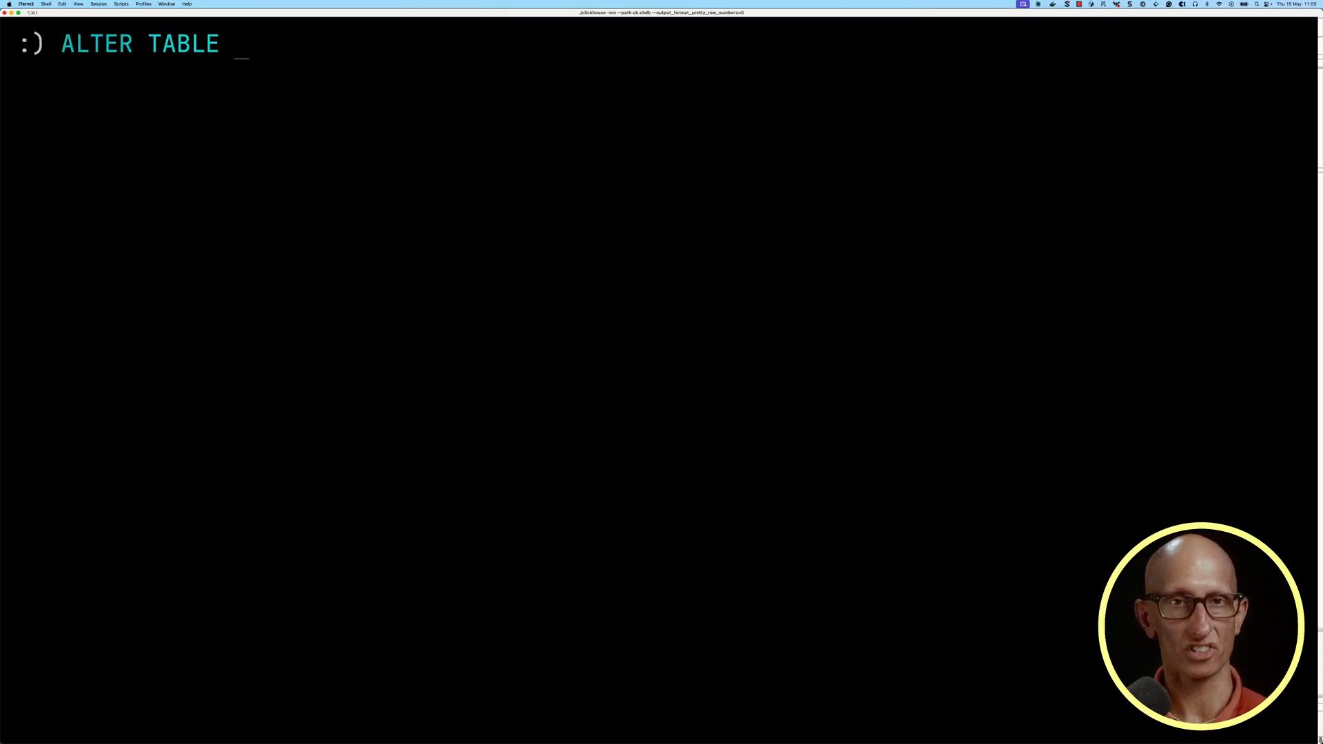
{"action": "type", "text": "uk.uk_price_paid_with_proje"}
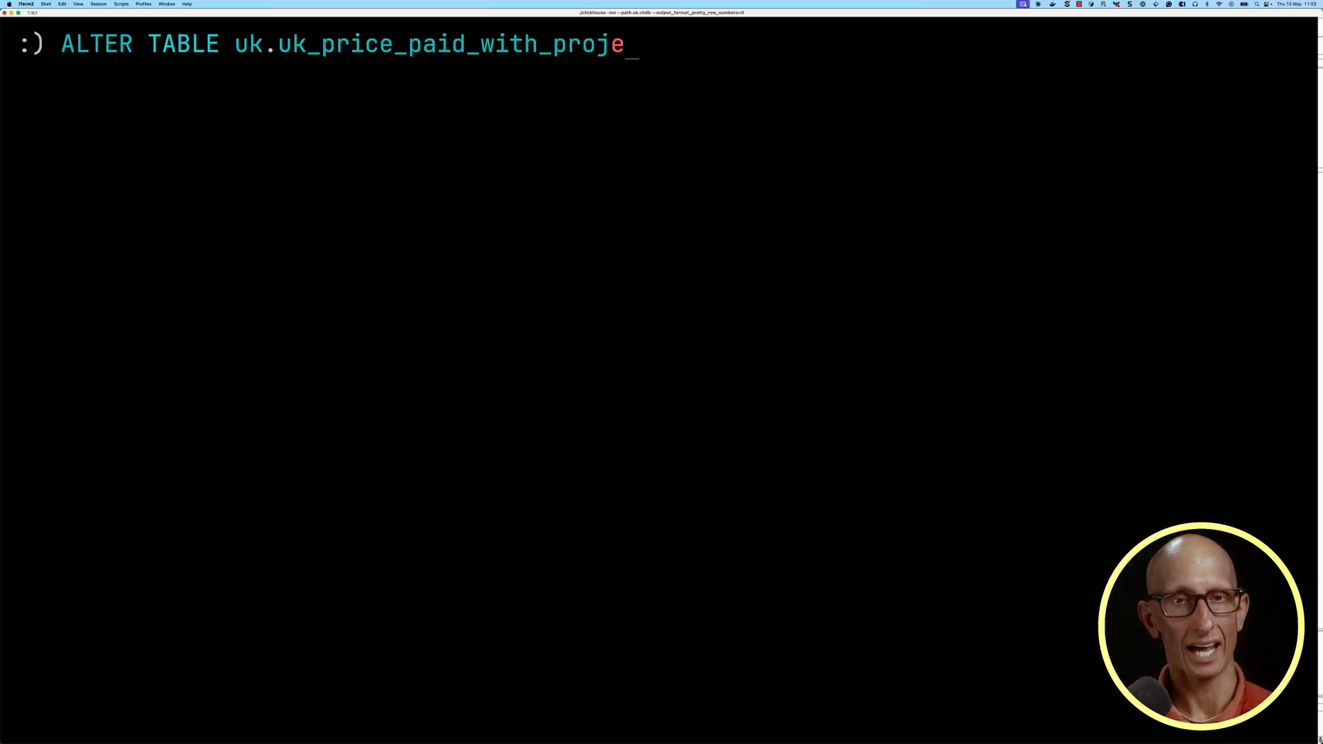
{"action": "type", "text": "ctions("}
{"action": "type", "text": "SELECT"}
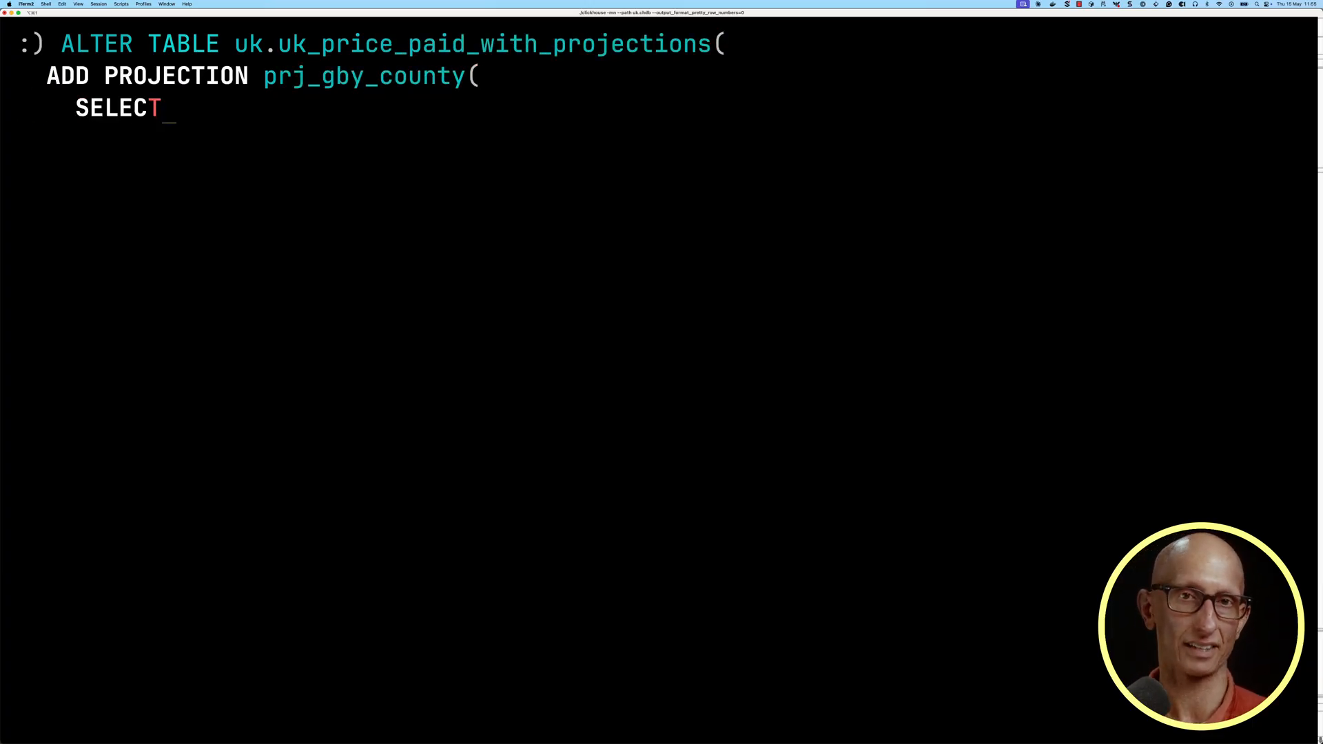
{"action": "type", "text": "county, avg(price)"}
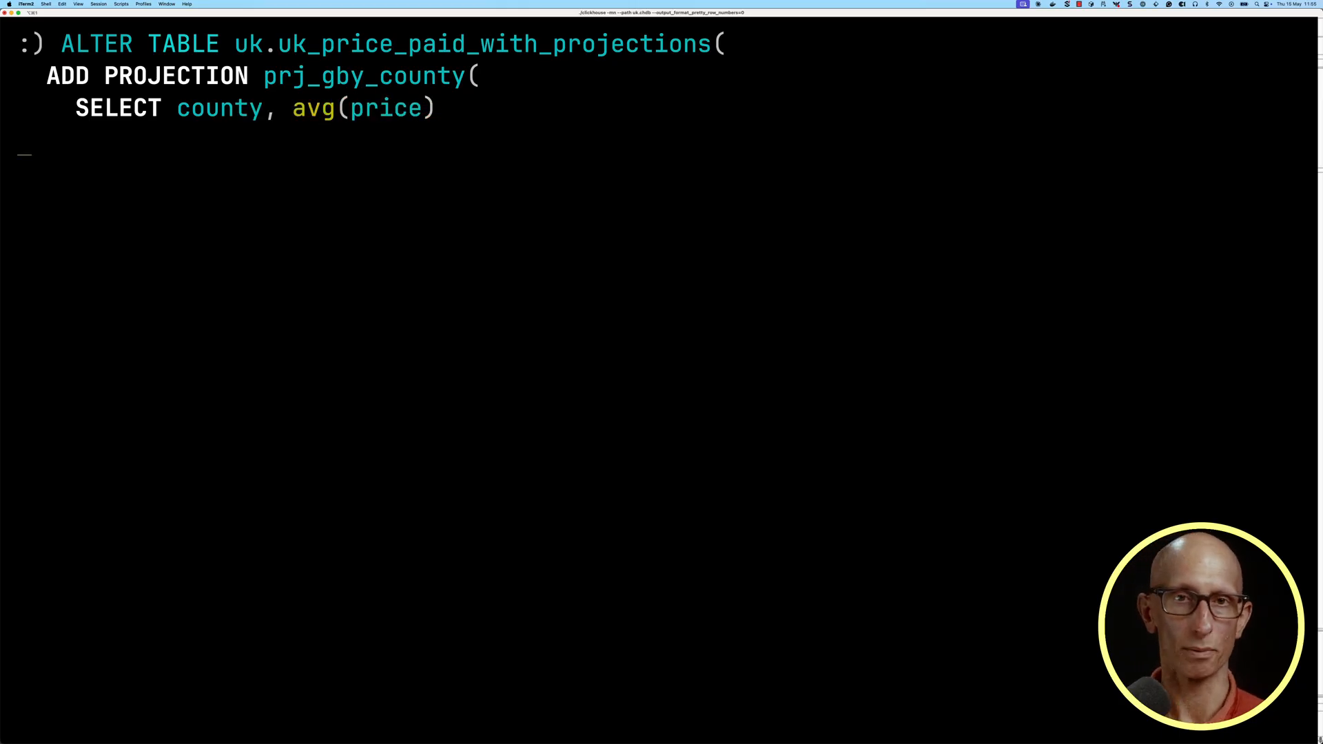
{"action": "type", "text": "GROUP BY county"}
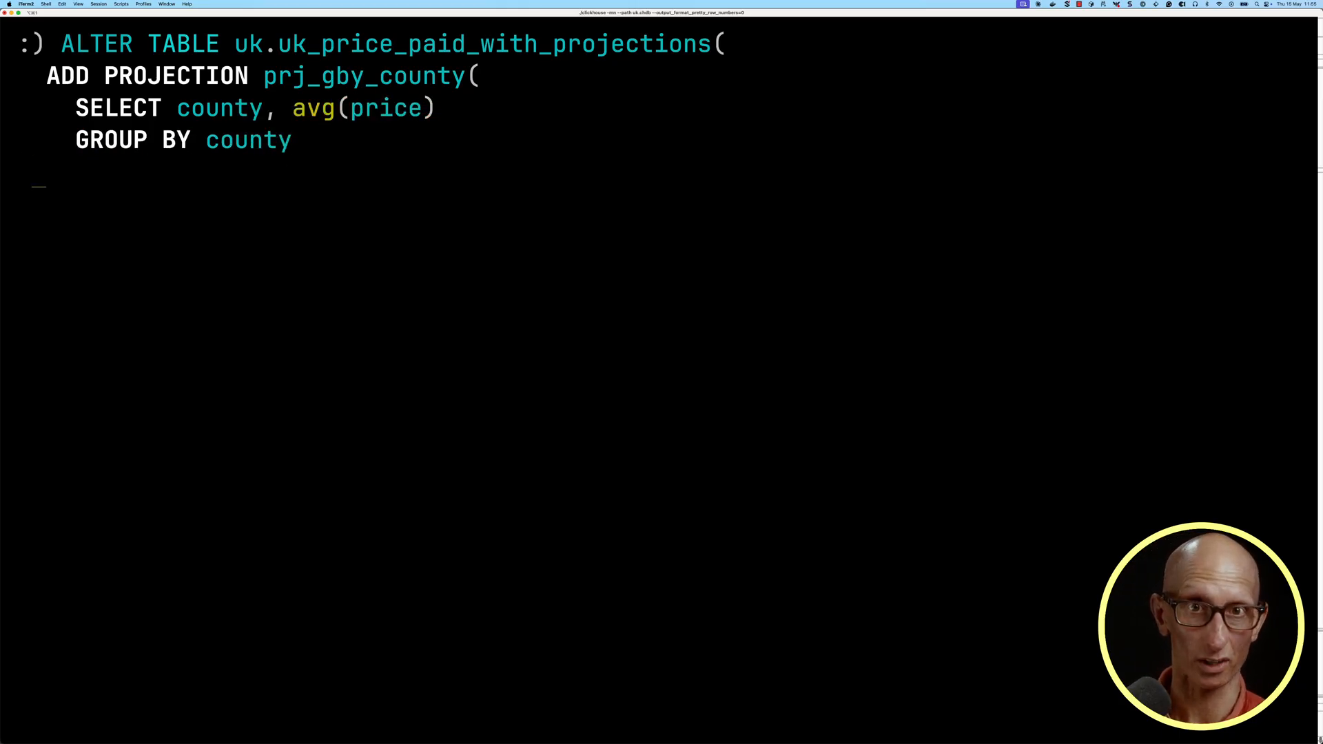
{"action": "key", "text": "Enter"}
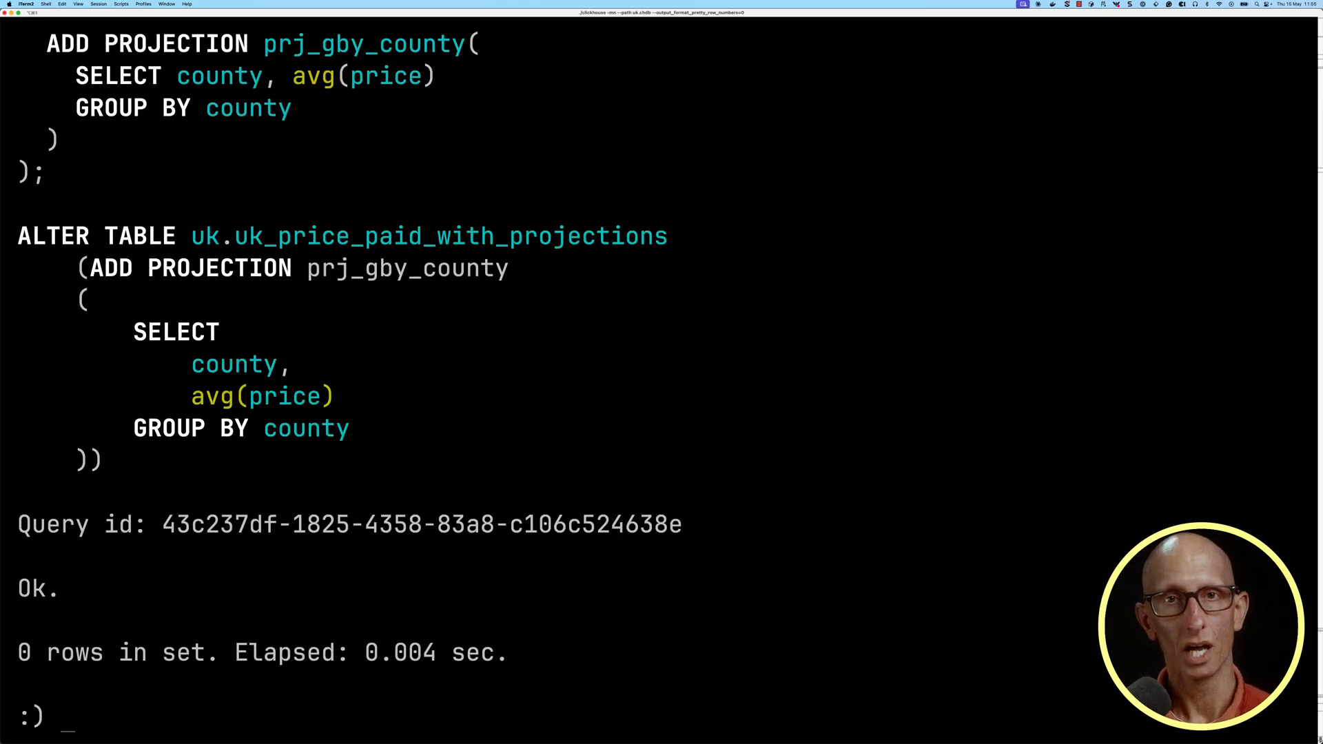
Run MATERIALIZE PROJECTION prj_gby_county on uk.uk_price_paid_with_projections
{"action": "type", "text": "ALTER TABL"}
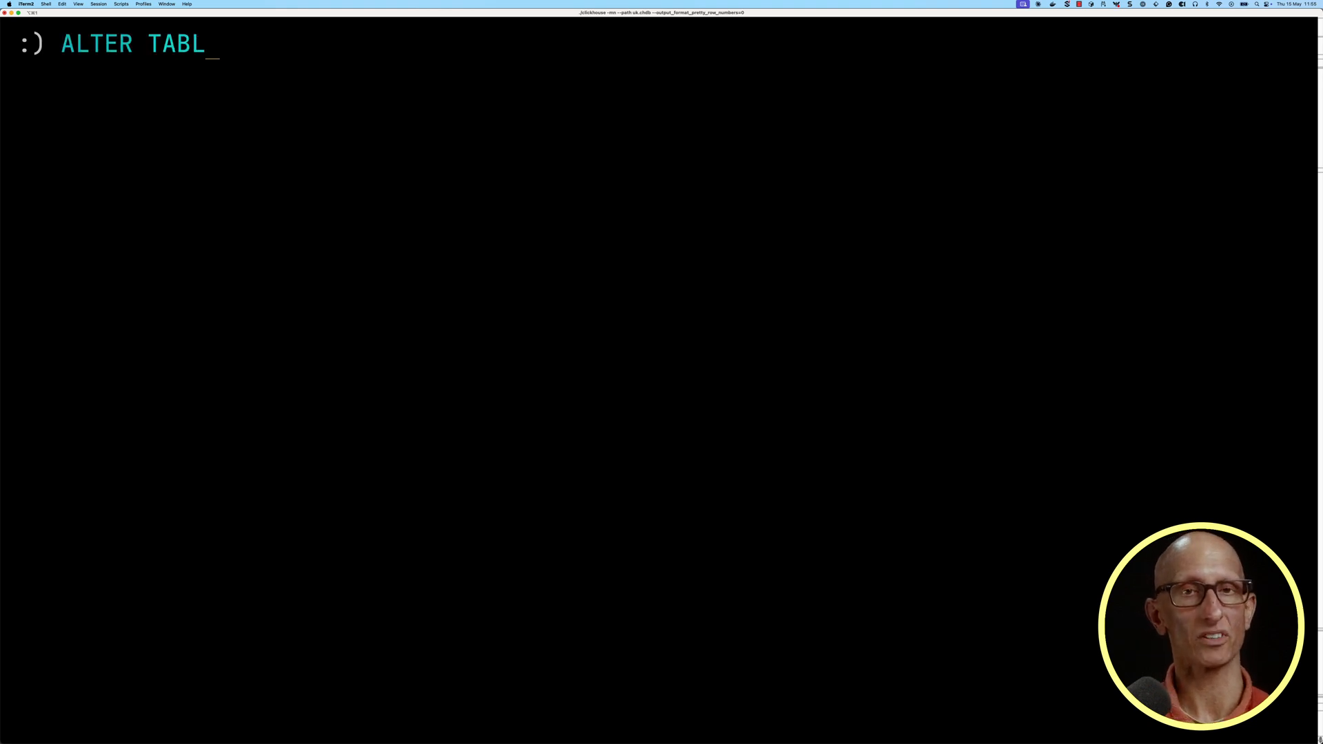
{"action": "type", "text": "E uk.uk_price_paid"}
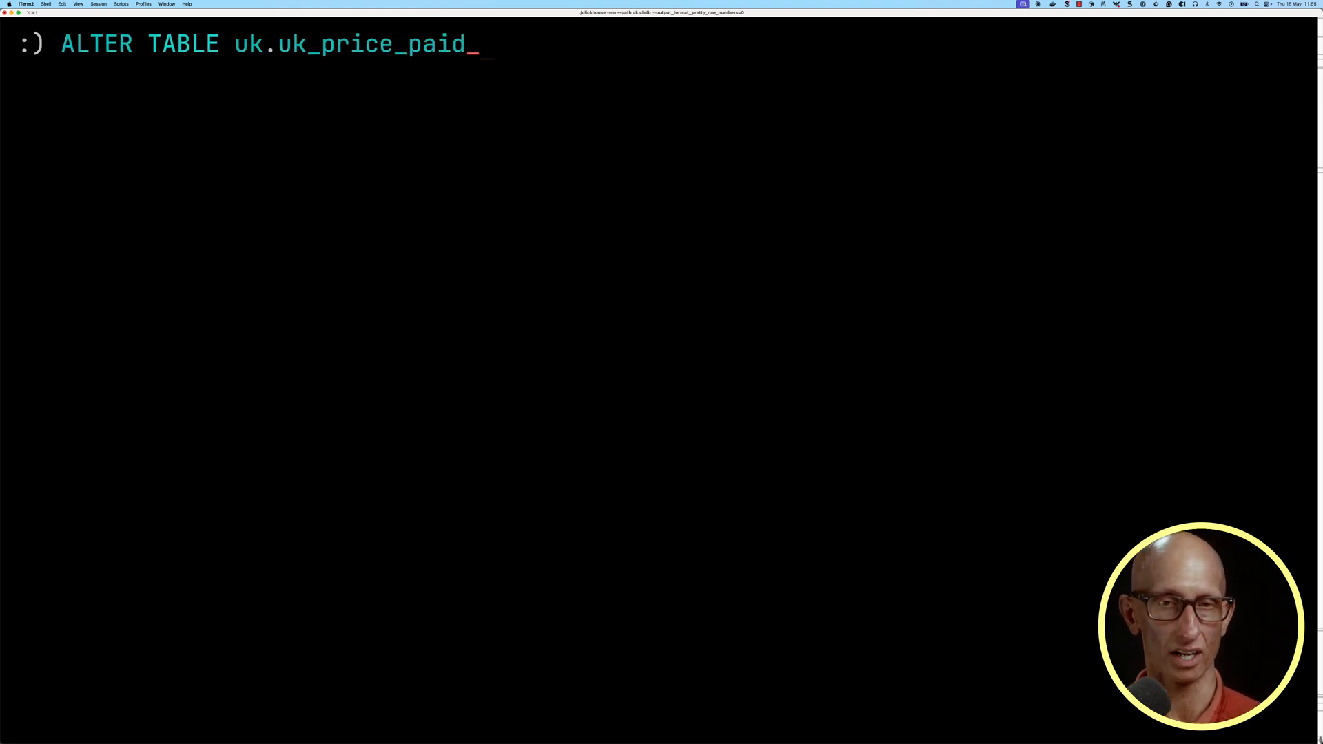
{"action": "type", "text": "_with_projections("}
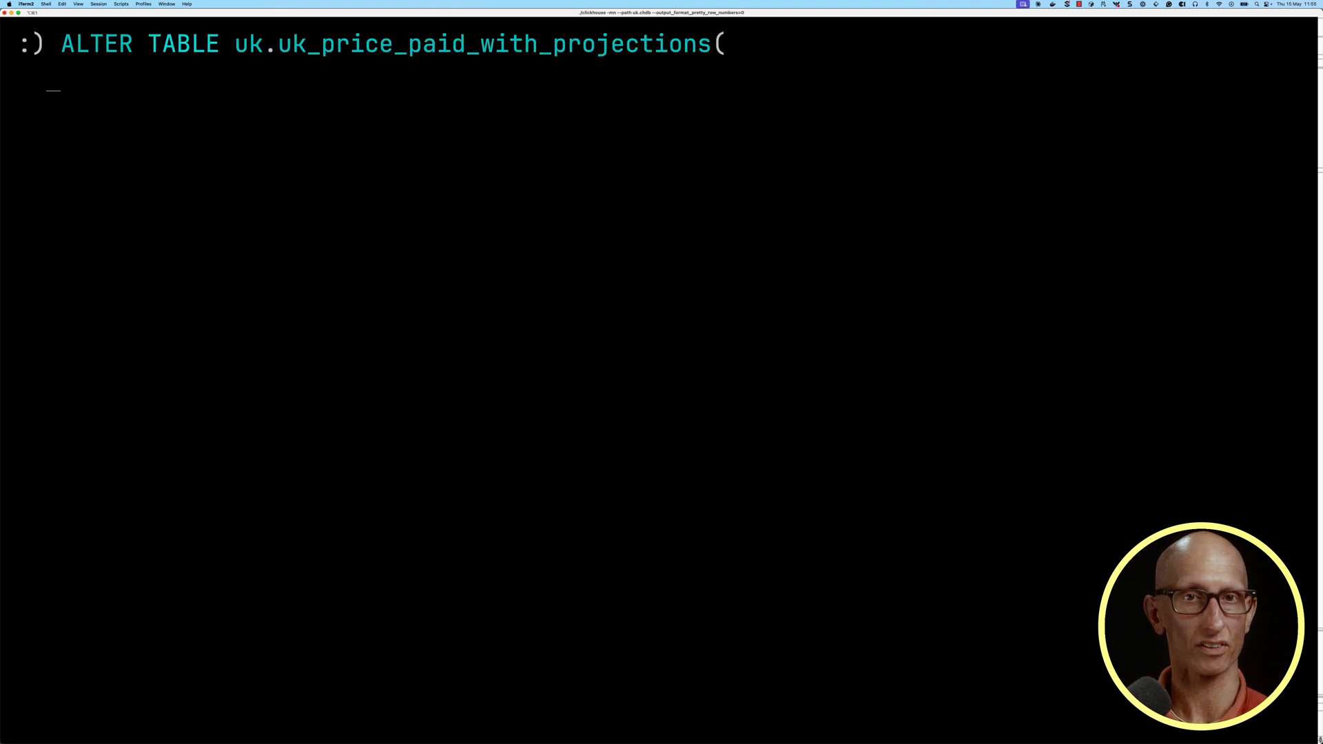
{"action": "type", "text": "MATERIALIZE PROJECT"}
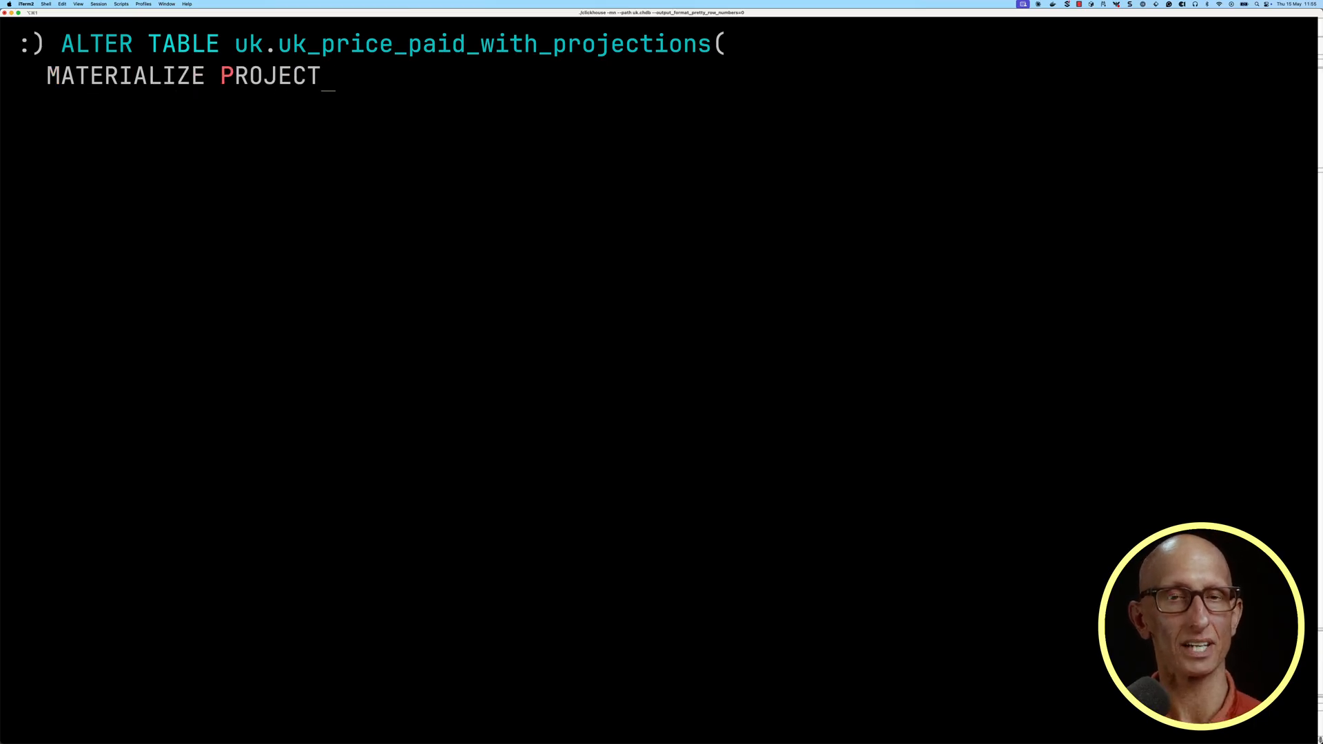
{"action": "type", "text": "ION prj_gby_county"}
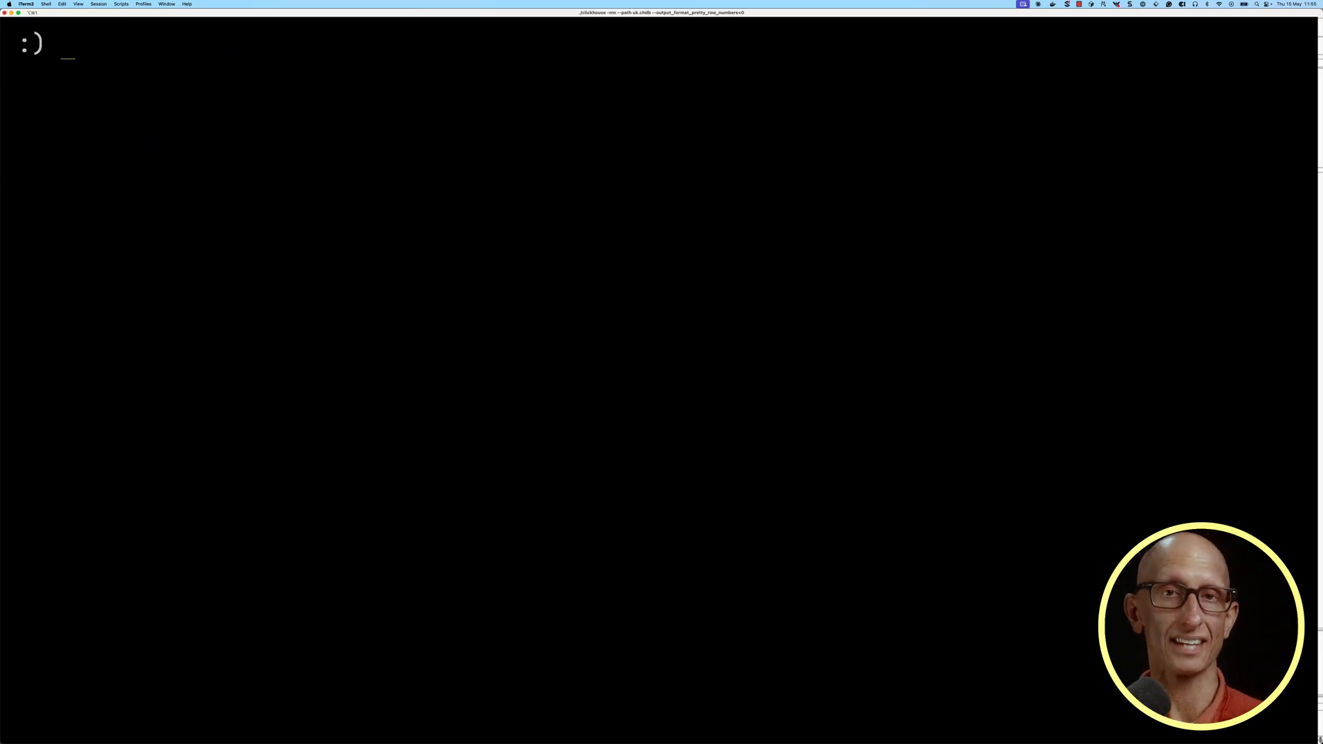
{"action": "type", "text": "SELECT * FROM"}
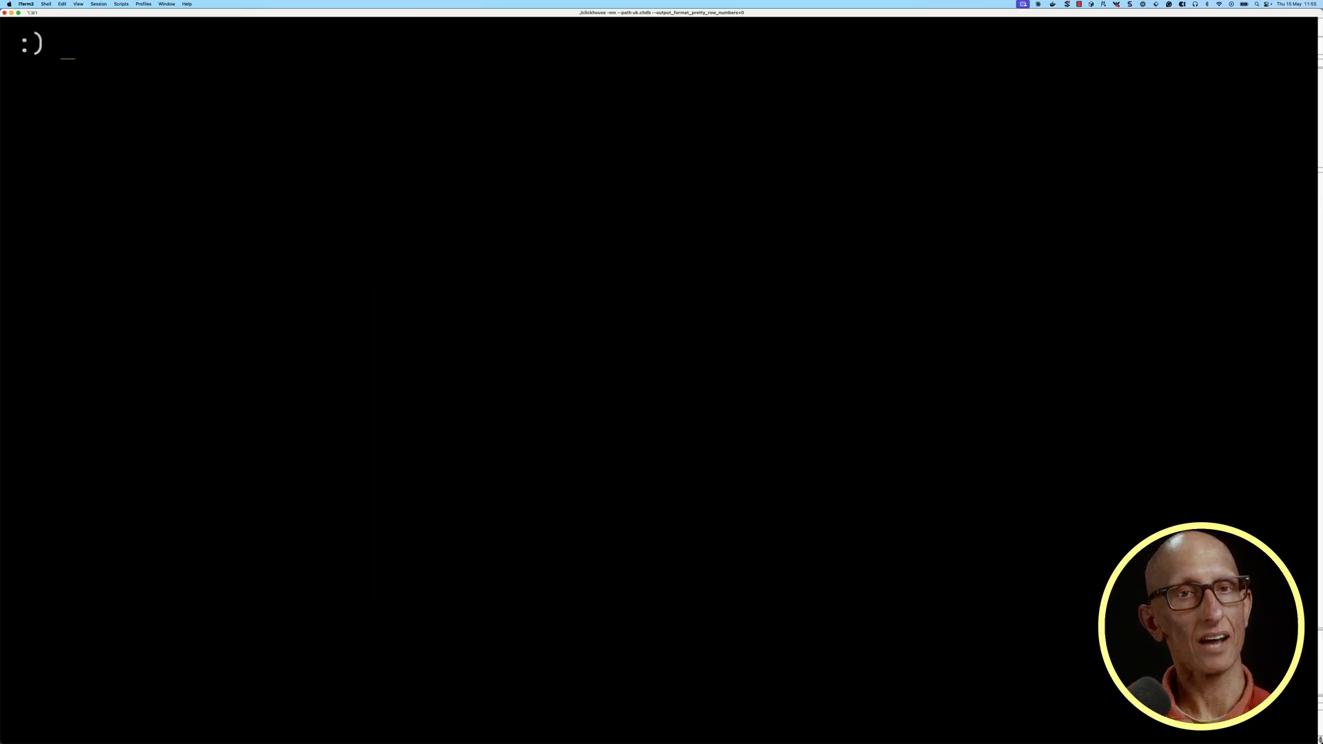
Query table, column, type from system.projection_parts_columns, showing county and avg(price)
{"action": "type", "text": "select table, column,"}
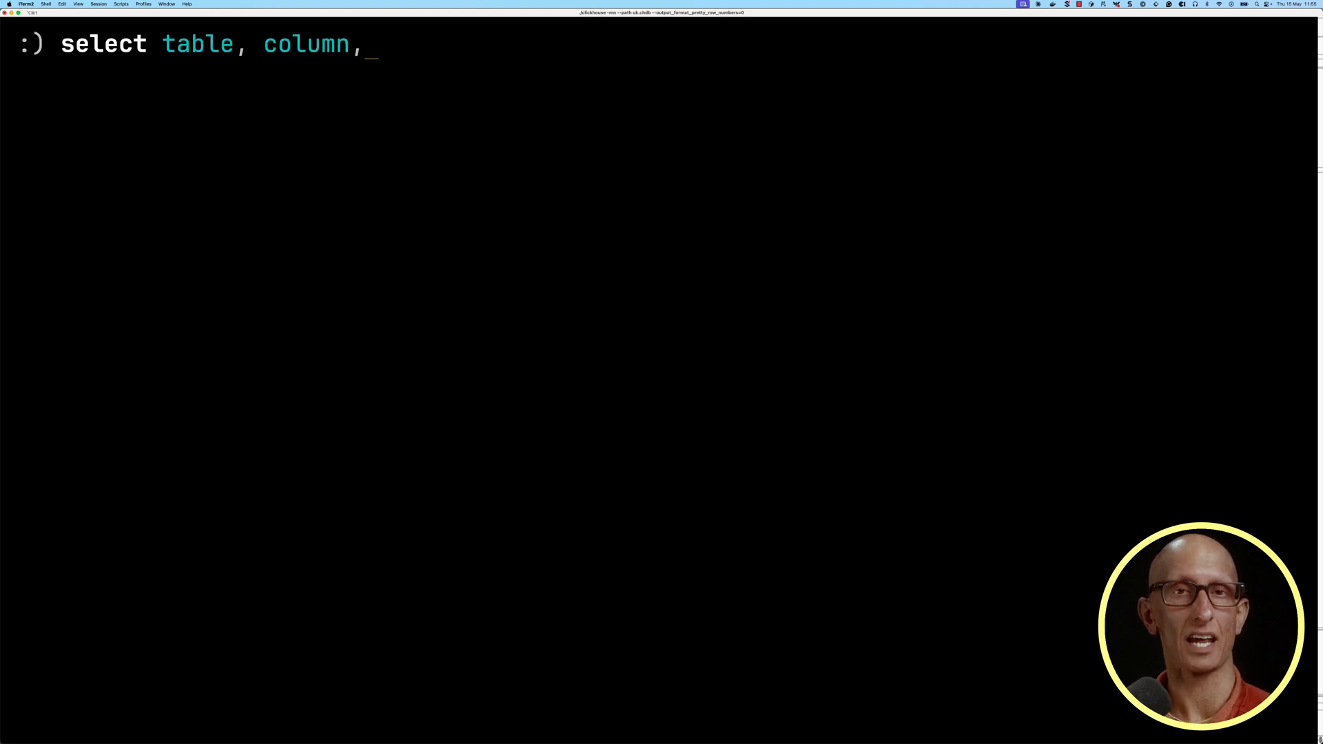
{"action": "type", "text": "type"}
{"action": "type", "text": "FROM system.projection_parts_columns;"}
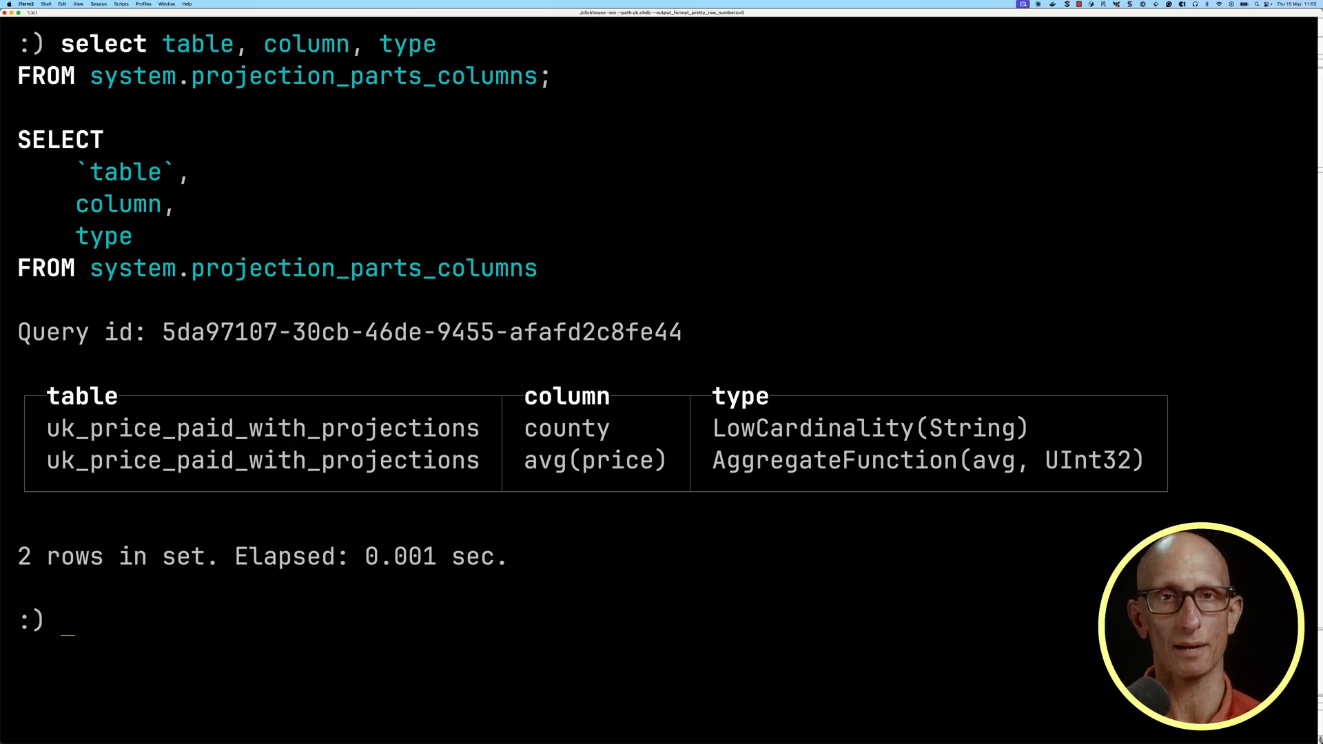
Prefix the county avg(price) LIMIT 3 query on the projections table with EXPLAIN indexes=1
{"action": "key", "text": "ctrl+r"}
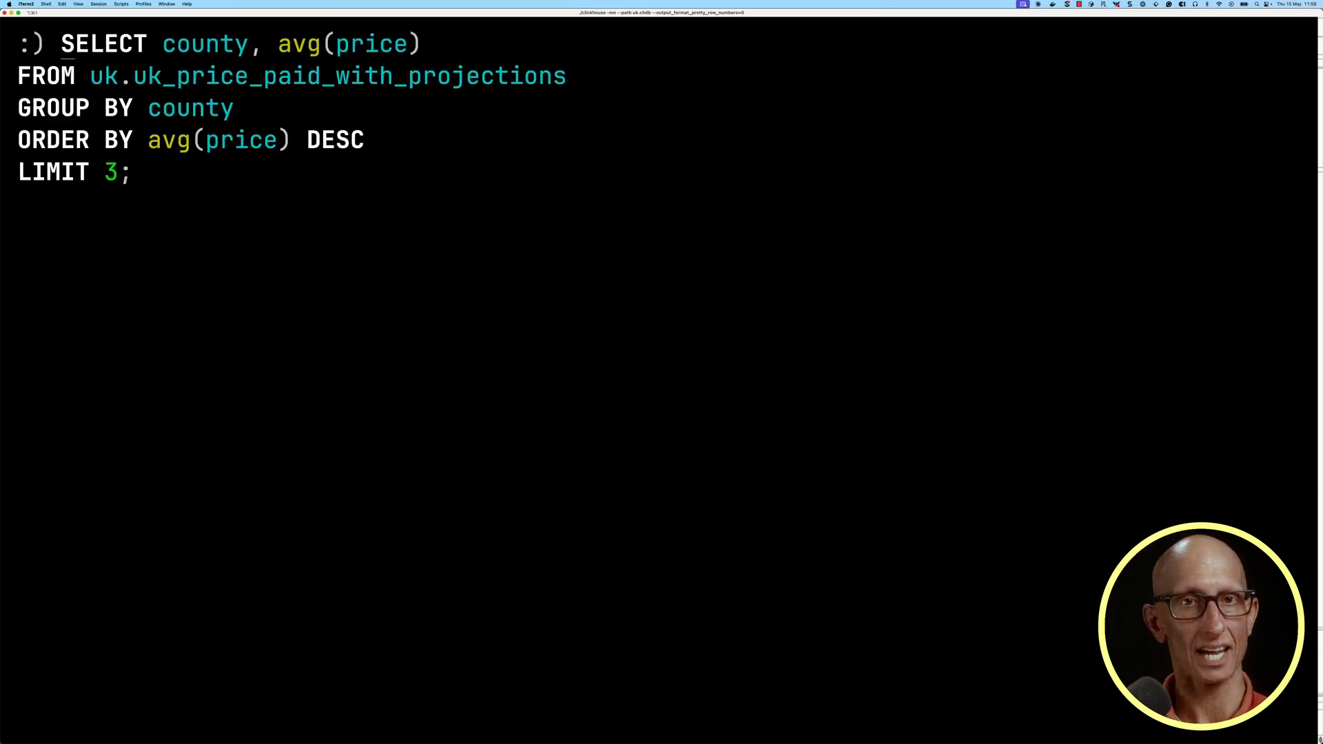
{"action": "type", "text": "EXPLAIN indexes=1"}
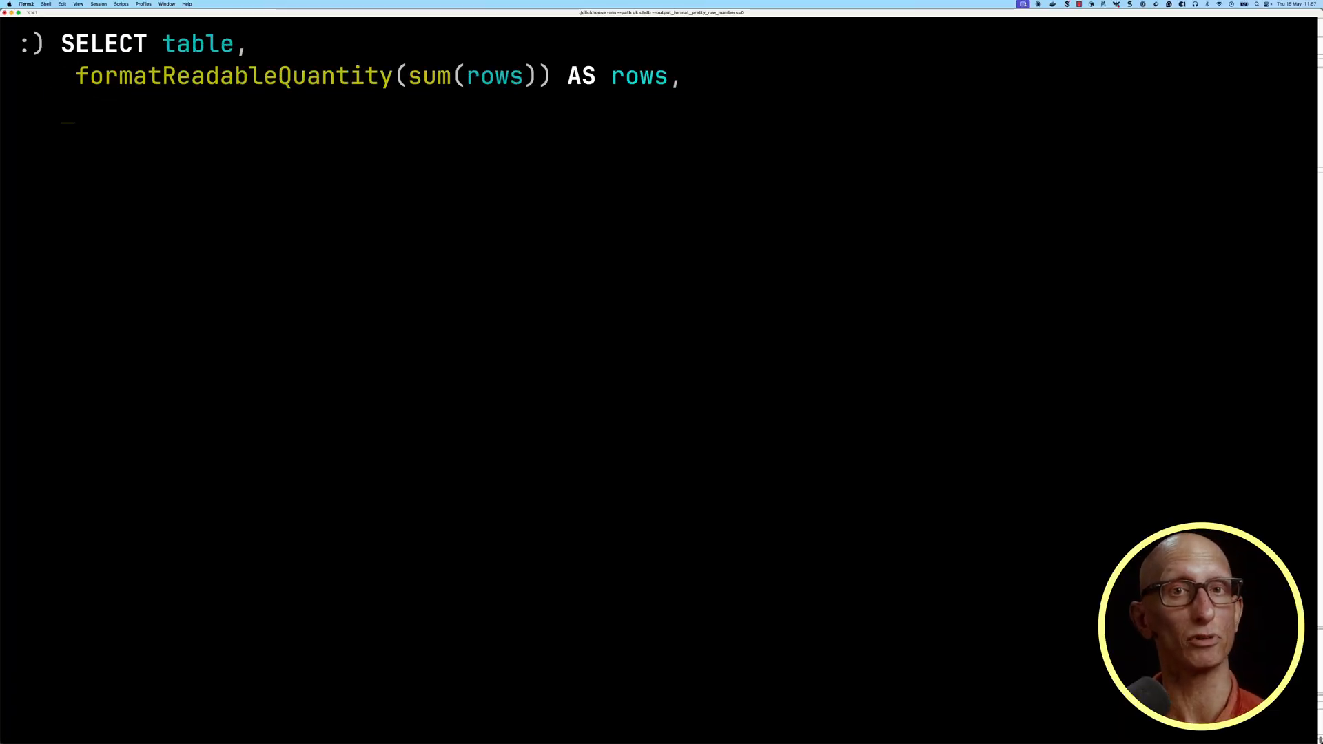
Add formatReadableSize(sum(data_uncompressed_bytes)) AS data_size to the per-table size query
{"action": "type", "text": "formatReadableSize(sum(data_uncompressed_bytes)) AS data_size,"}
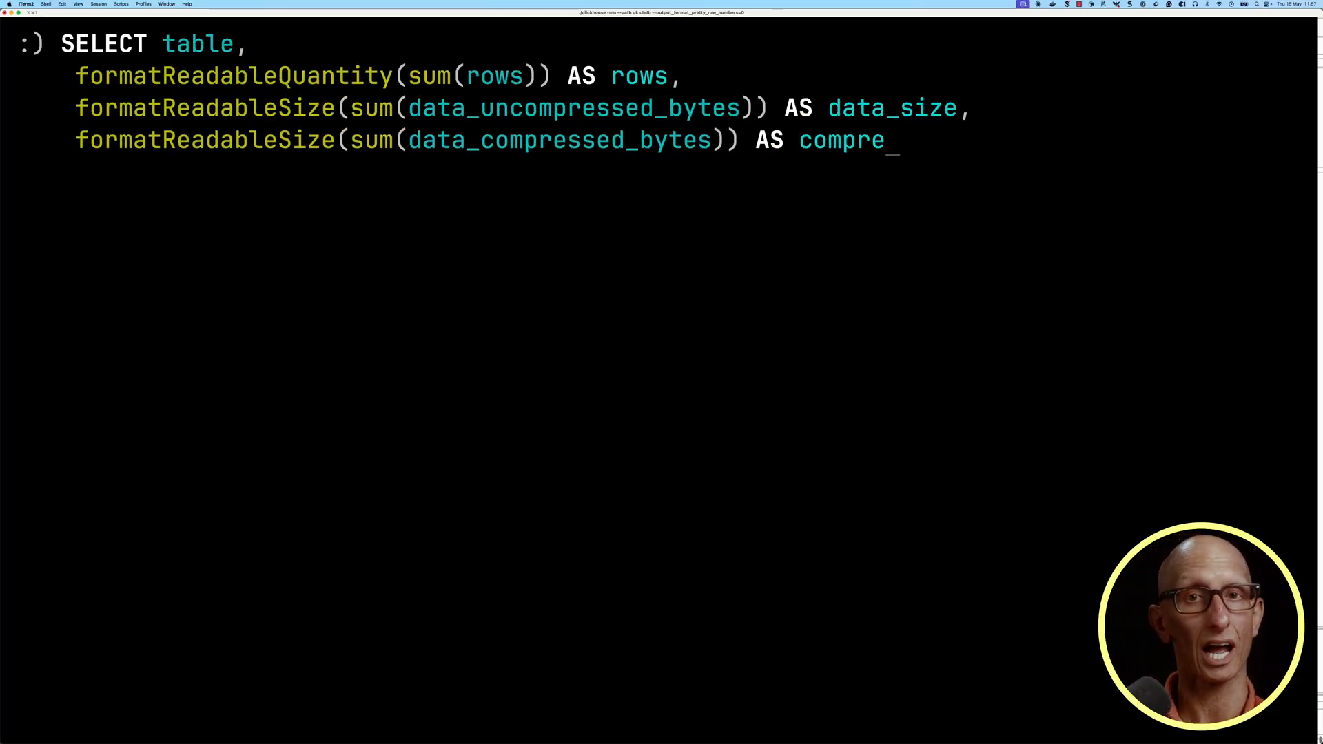